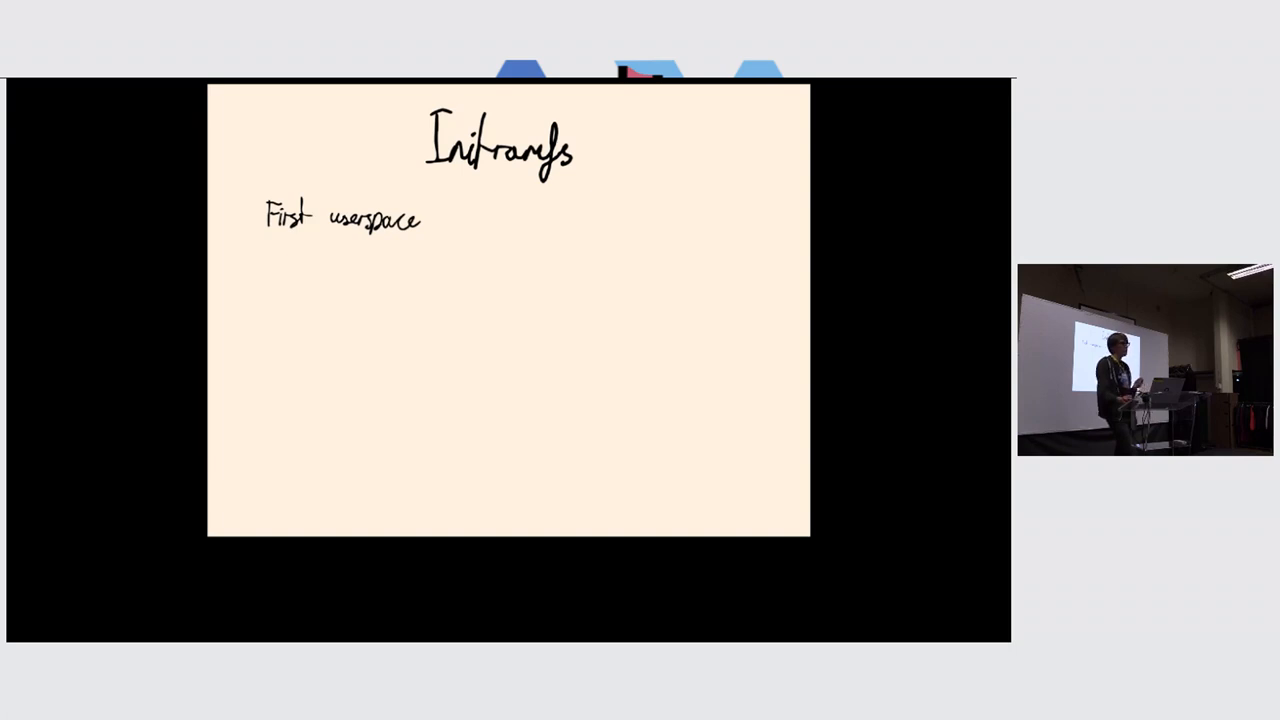
Step: Advance past the Initramfs slide (drivers) to the handwritten 'Real root' slide
{"action": "type", "text": "Drivers"}
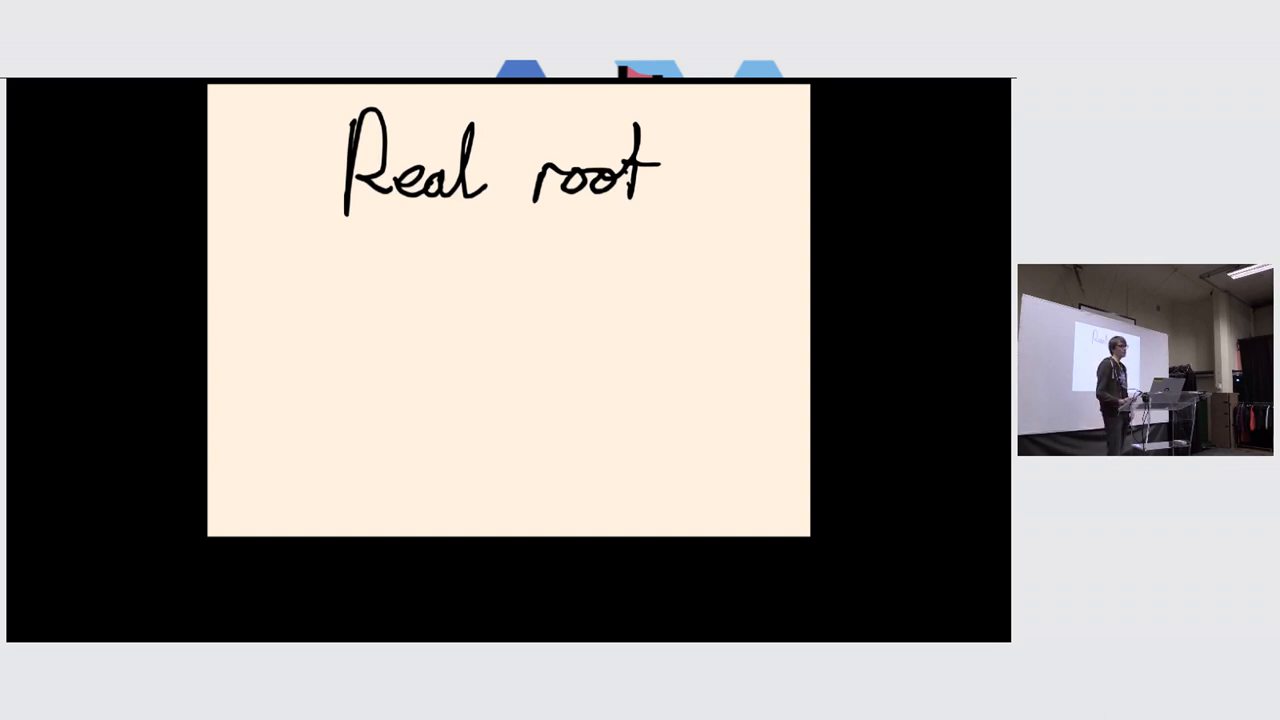
{"action": "type", "text": "init"}
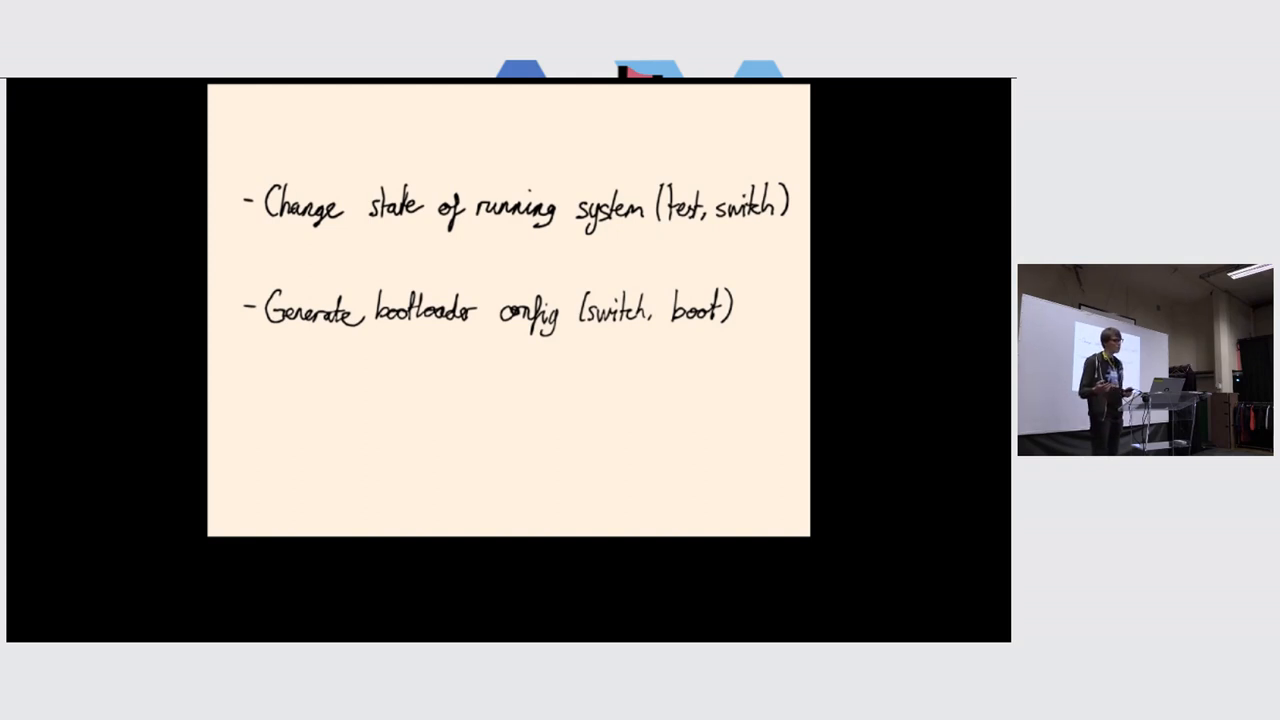
Step: Reveal the third point: 'Install bootloader (switch, boot - sometimes)'
{"action": "key", "text": "right"}
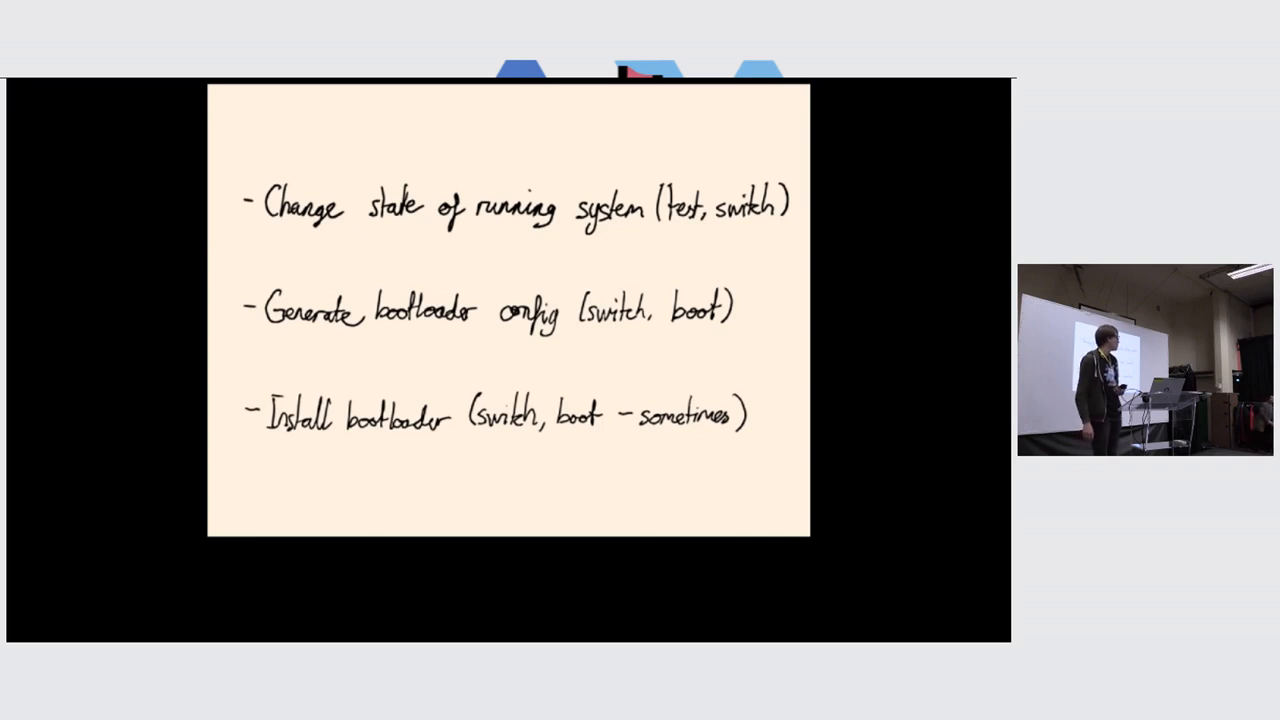